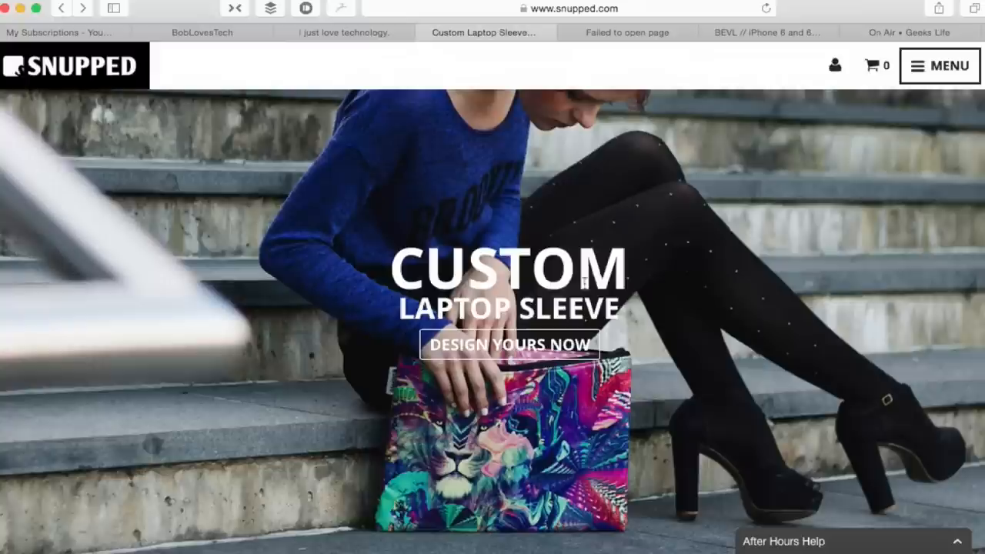
{"action": "mouse_move", "coordinate": [476, 359]}
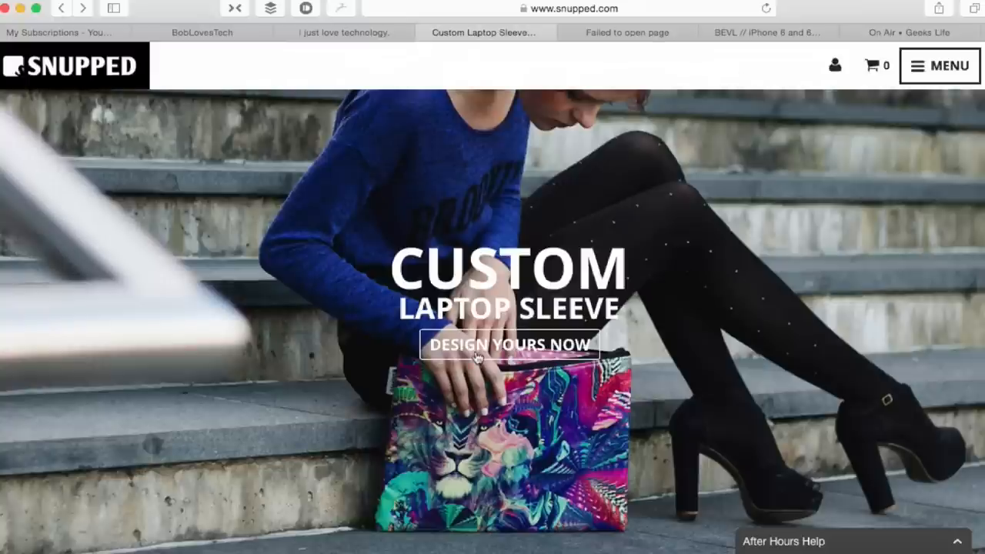
Scroll the Snupped home page down through the handcrafted custom goods categories
{"action": "scroll", "scroll_direction": "down", "scroll_amount": 3}
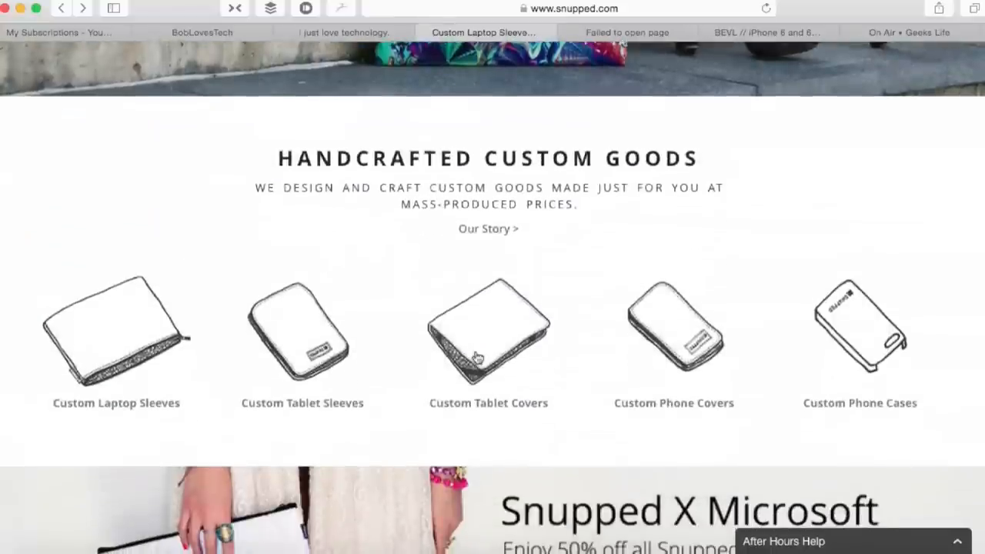
{"action": "scroll", "scroll_direction": "down", "scroll_amount": 3}
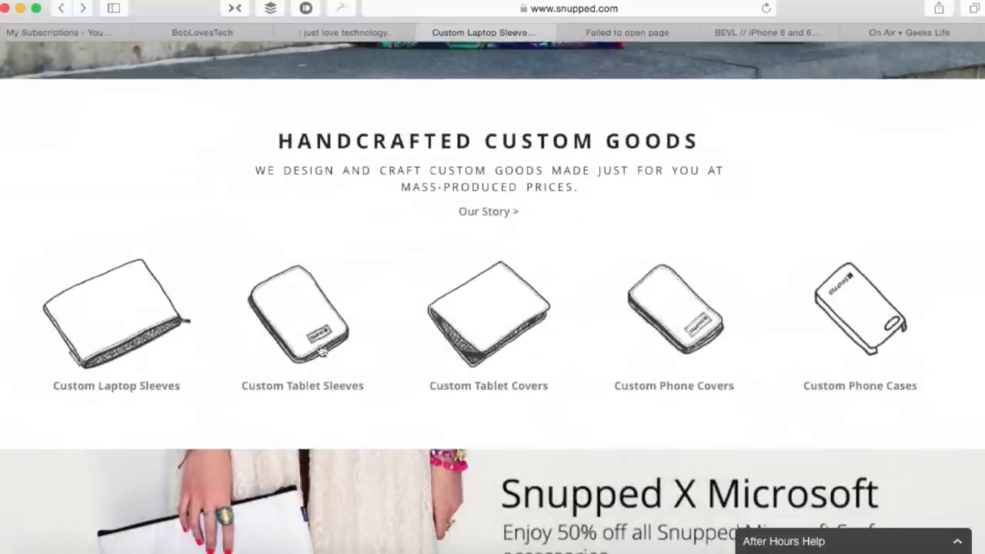
{"action": "mouse_move", "coordinate": [730, 337]}
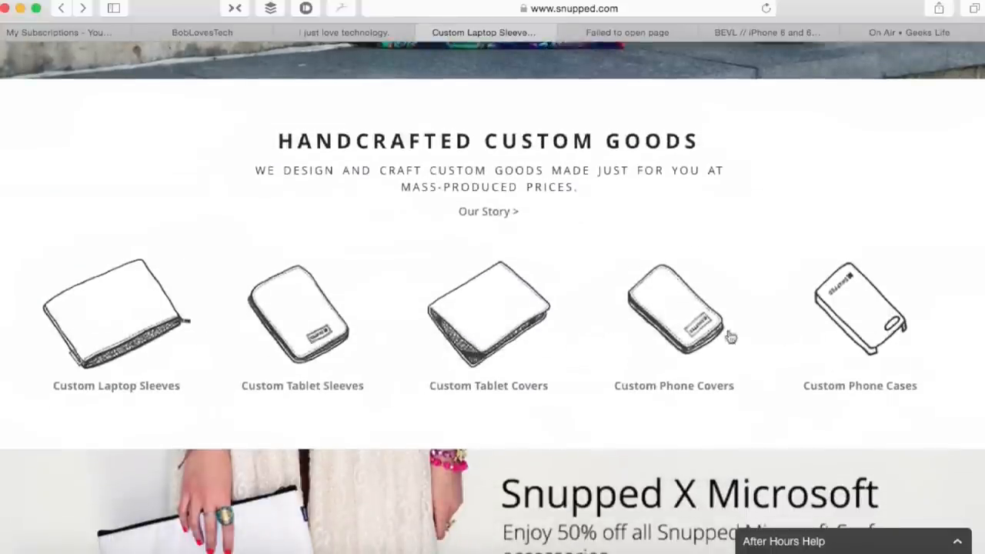
{"action": "mouse_move", "coordinate": [810, 321]}
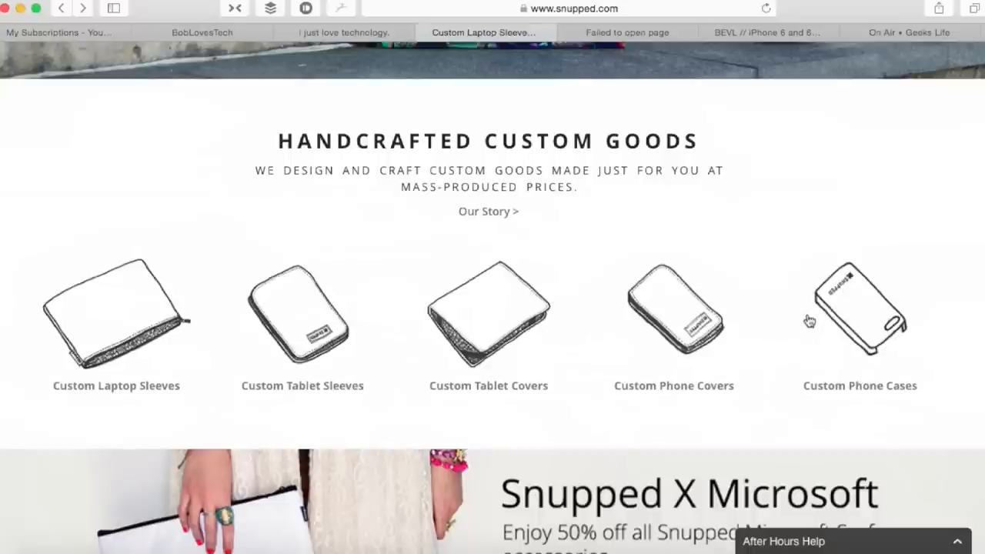
{"action": "scroll", "scroll_direction": "down", "scroll_amount": 3}
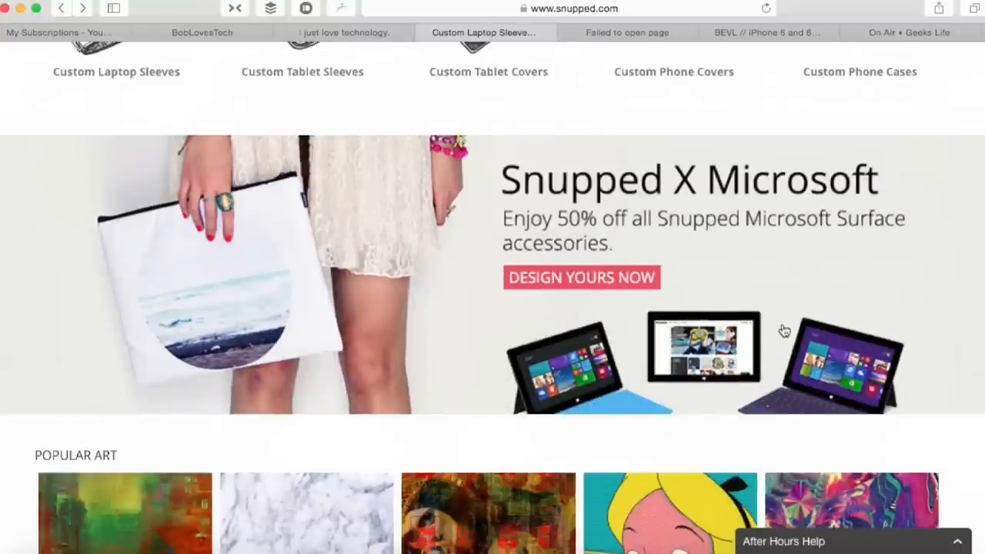
{"action": "scroll", "scroll_direction": "down", "scroll_amount": 3}
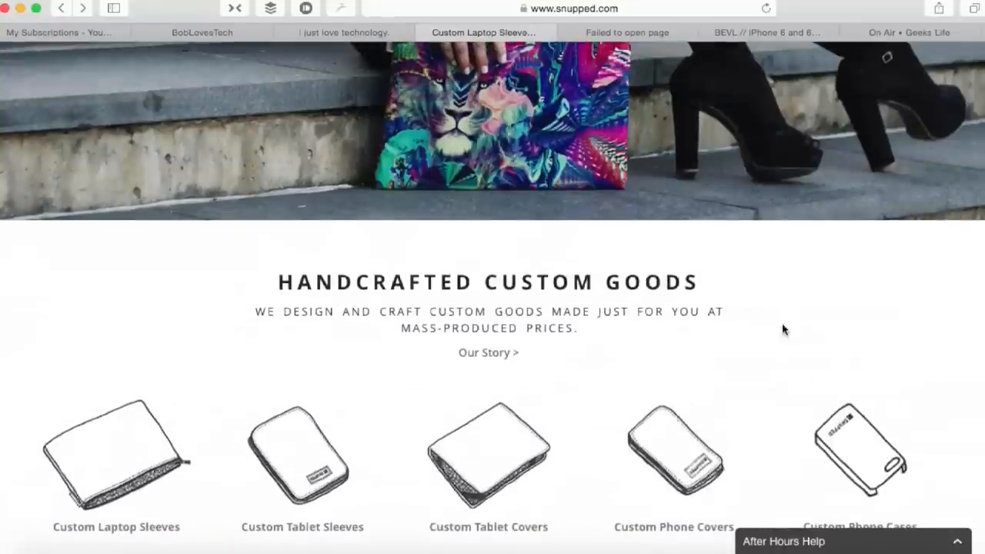
{"action": "mouse_move", "coordinate": [152, 450]}
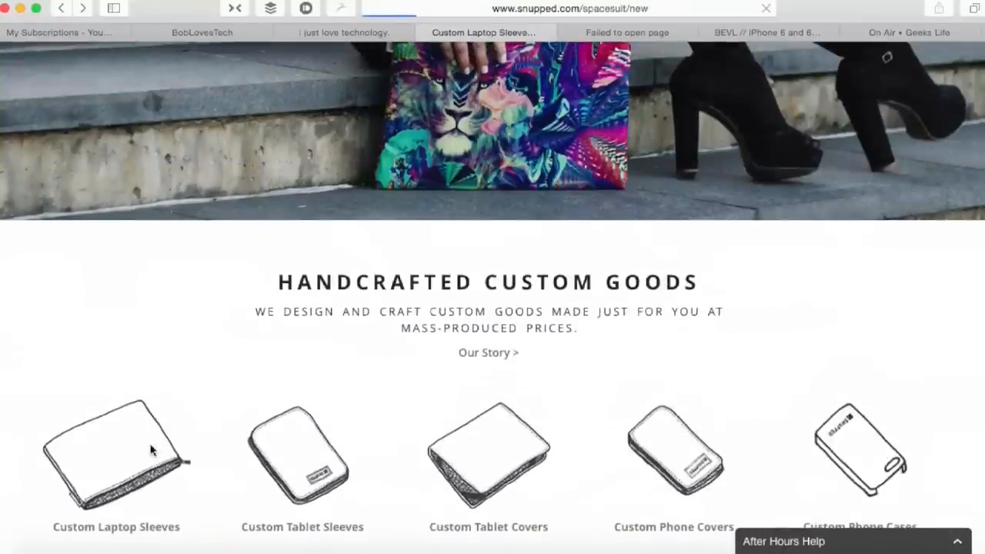
Open the SpaceSuit sleeve designer and read its description, materials and USD$58 price
{"action": "left_click", "coordinate": [116, 454]}
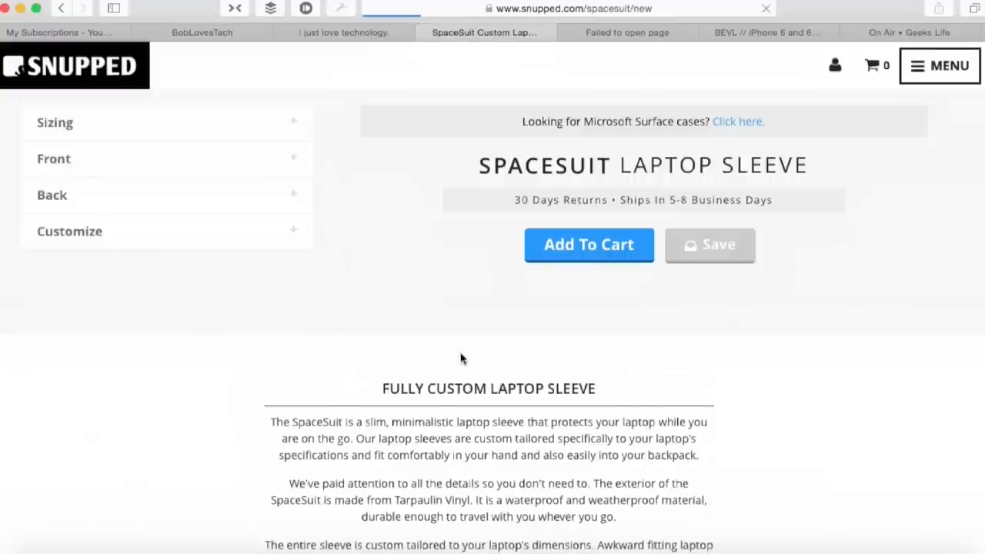
{"action": "mouse_move", "coordinate": [651, 162]}
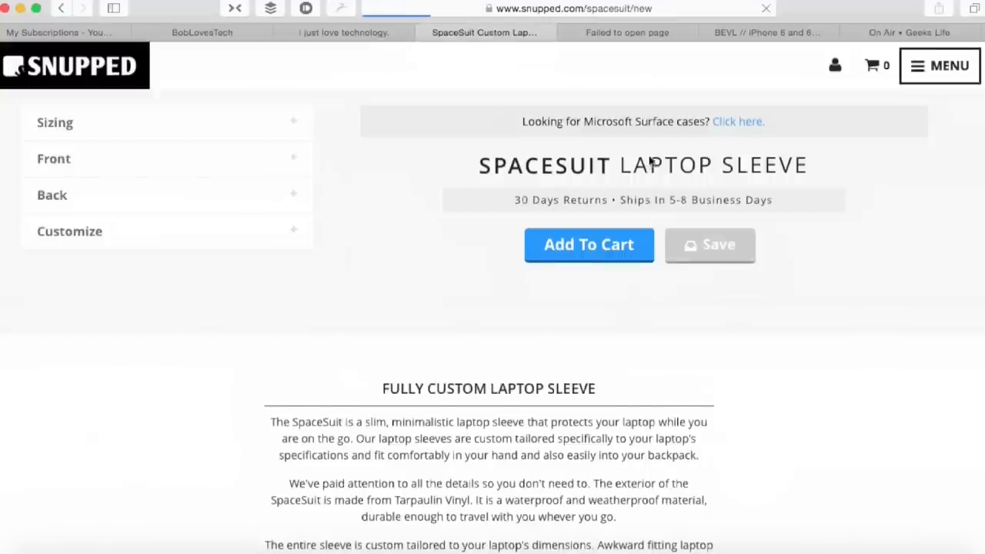
{"action": "mouse_move", "coordinate": [616, 231]}
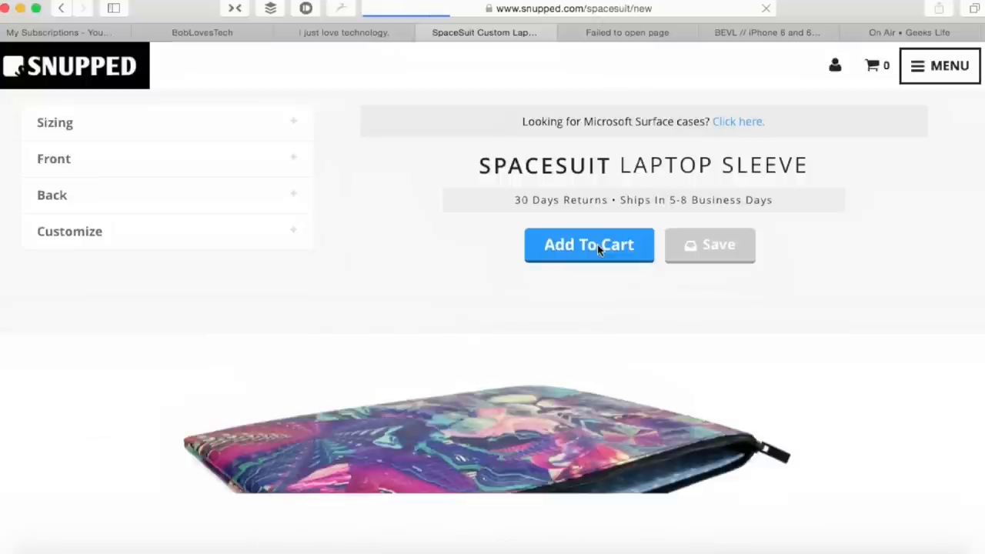
{"action": "scroll", "scroll_direction": "down", "scroll_amount": 3}
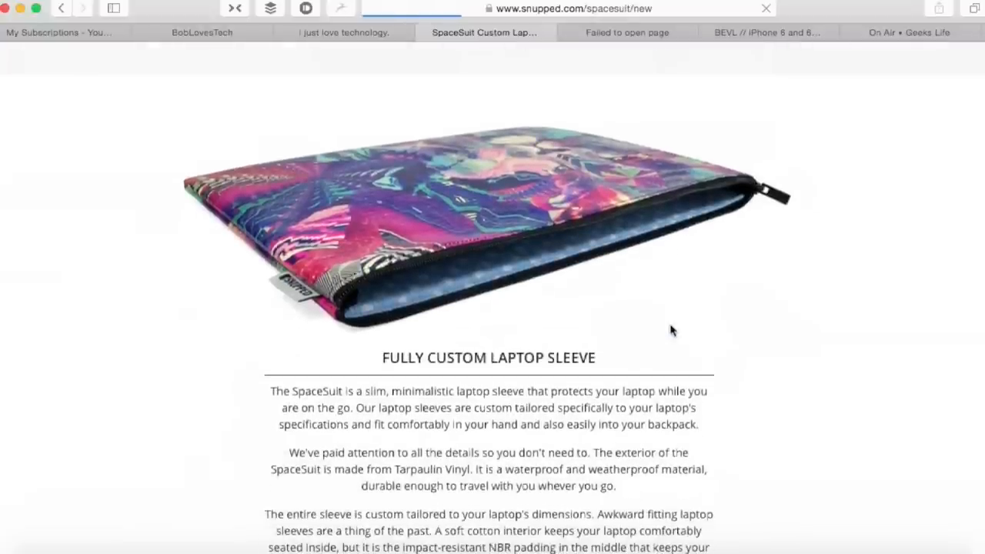
{"action": "scroll", "scroll_direction": "down", "scroll_amount": 3}
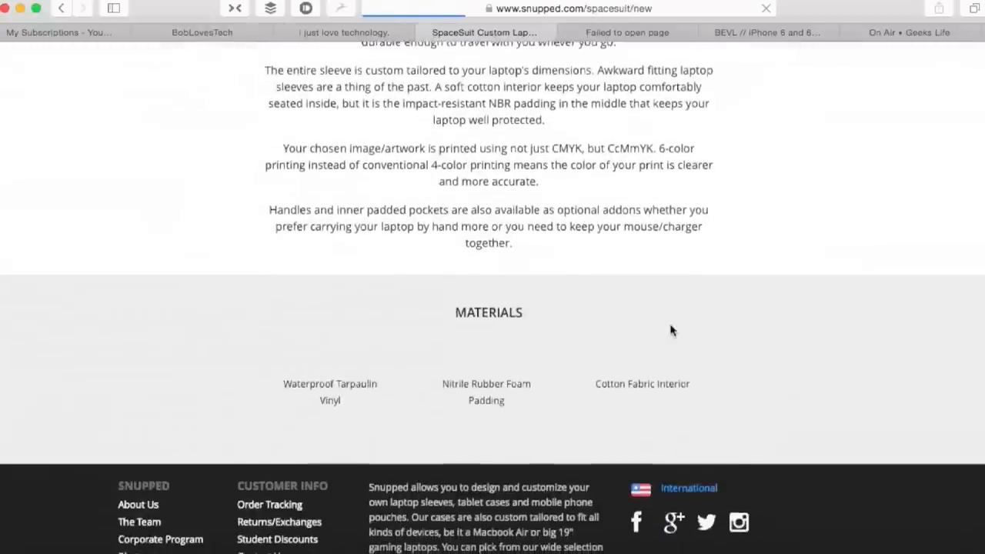
{"action": "scroll", "scroll_direction": "down", "scroll_amount": 3}
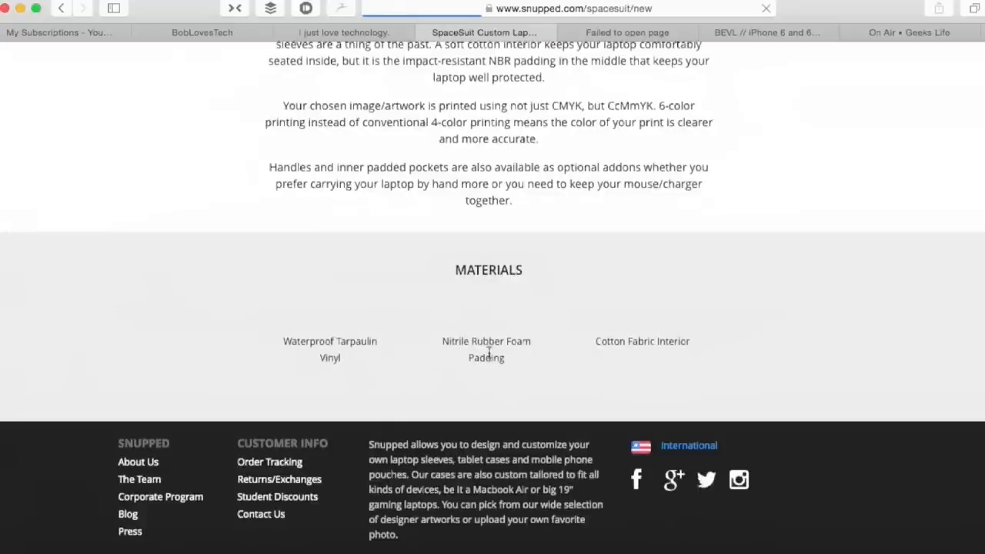
{"action": "scroll", "scroll_direction": "up", "scroll_amount": 3}
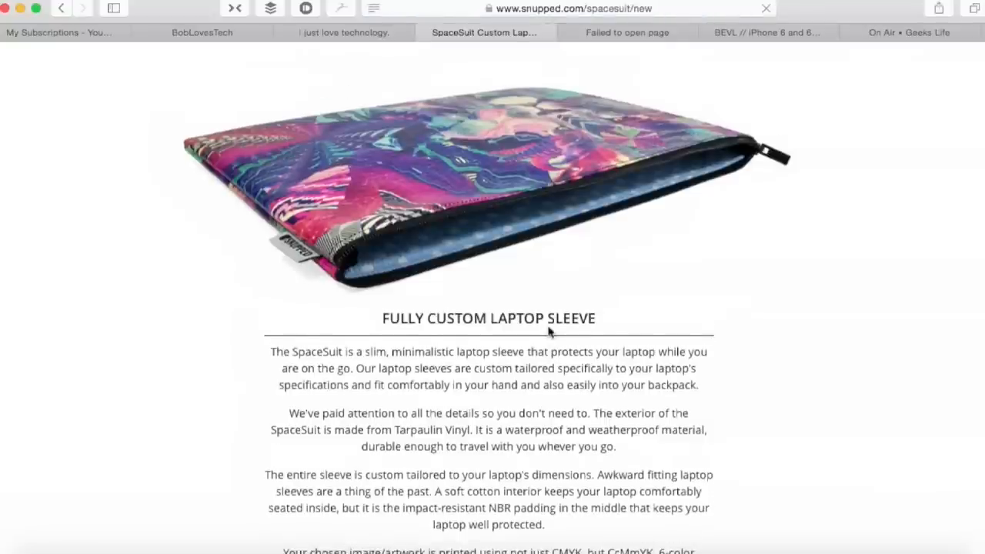
{"action": "scroll", "scroll_direction": "down", "scroll_amount": 3}
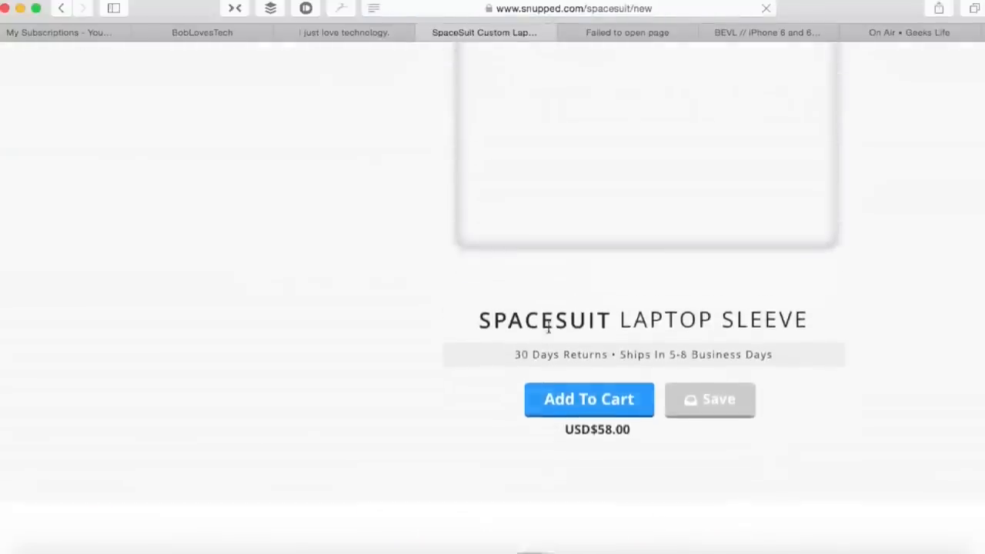
{"action": "scroll", "scroll_direction": "down", "scroll_amount": 3}
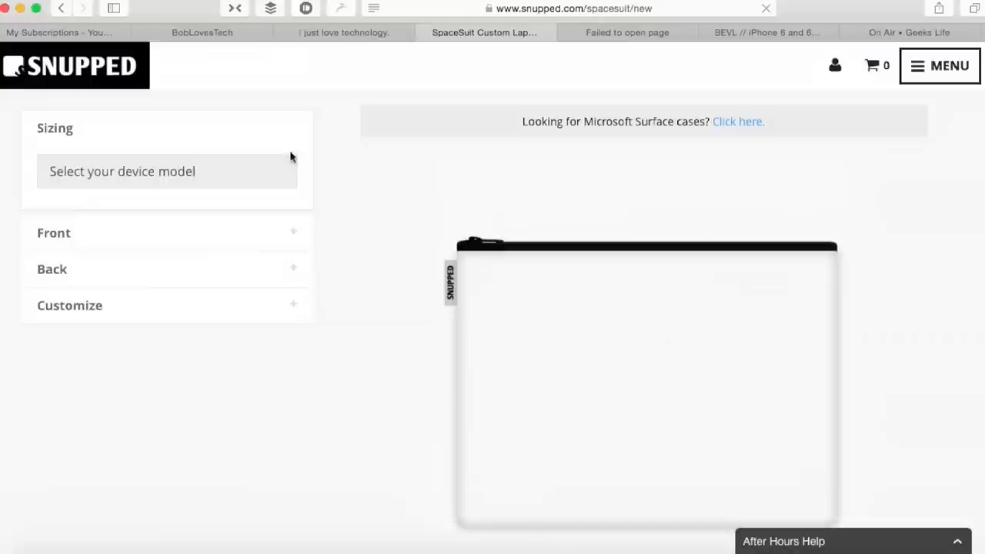
Choose MacBook Air 13 from the Sizing device model dropdown
{"action": "left_click", "coordinate": [167, 171]}
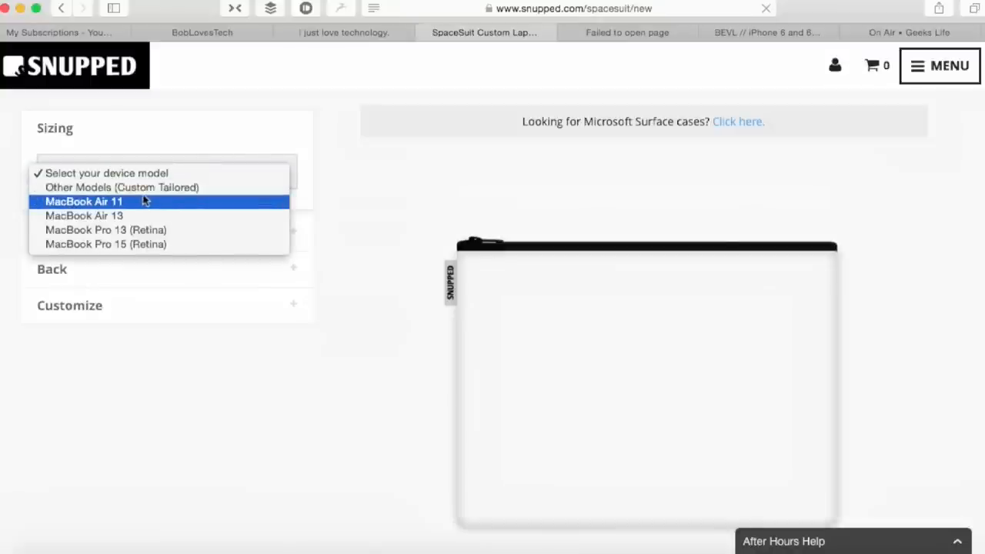
{"action": "mouse_move", "coordinate": [141, 208]}
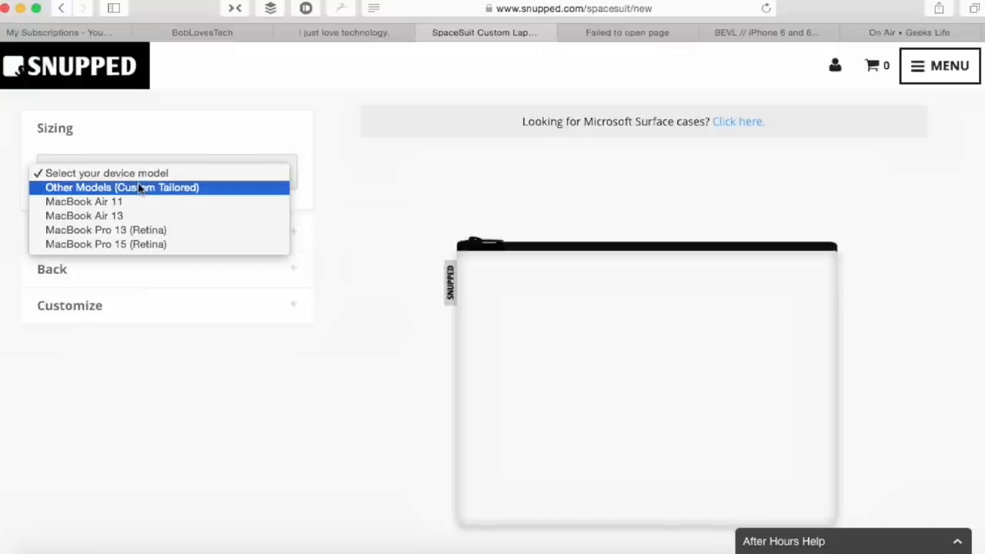
{"action": "mouse_move", "coordinate": [83, 201]}
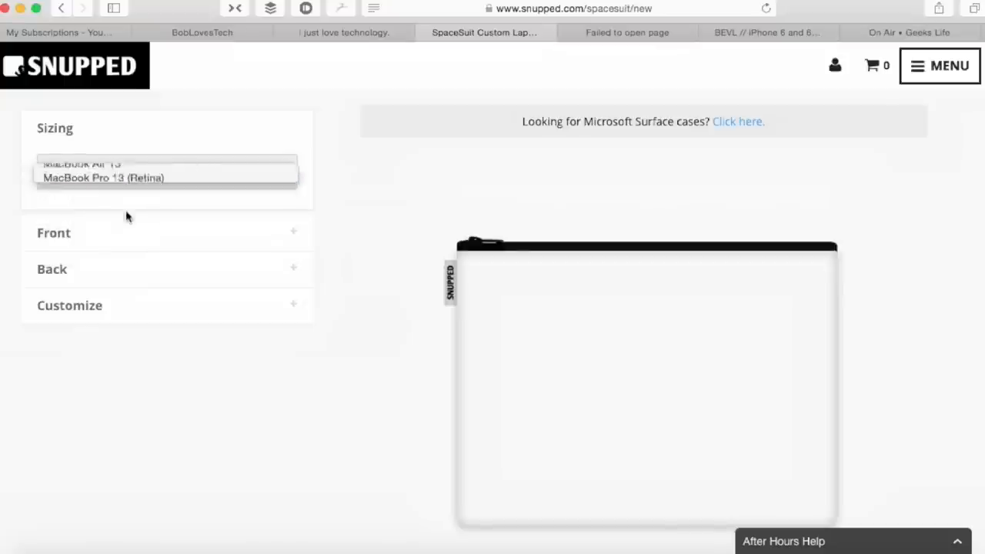
{"action": "left_click", "coordinate": [82, 164]}
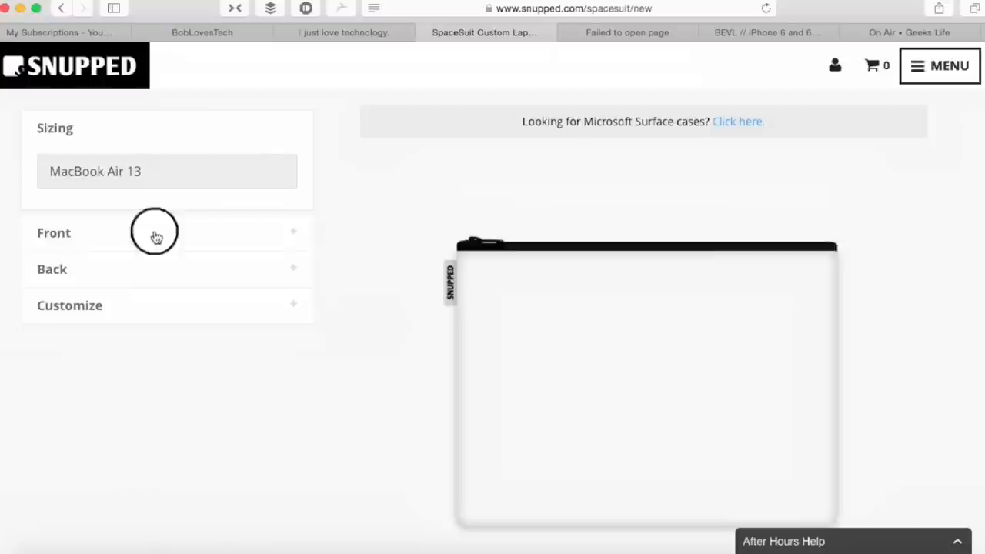
Browse the best-selling front artworks and look at the interior options
{"action": "left_click", "coordinate": [53, 233]}
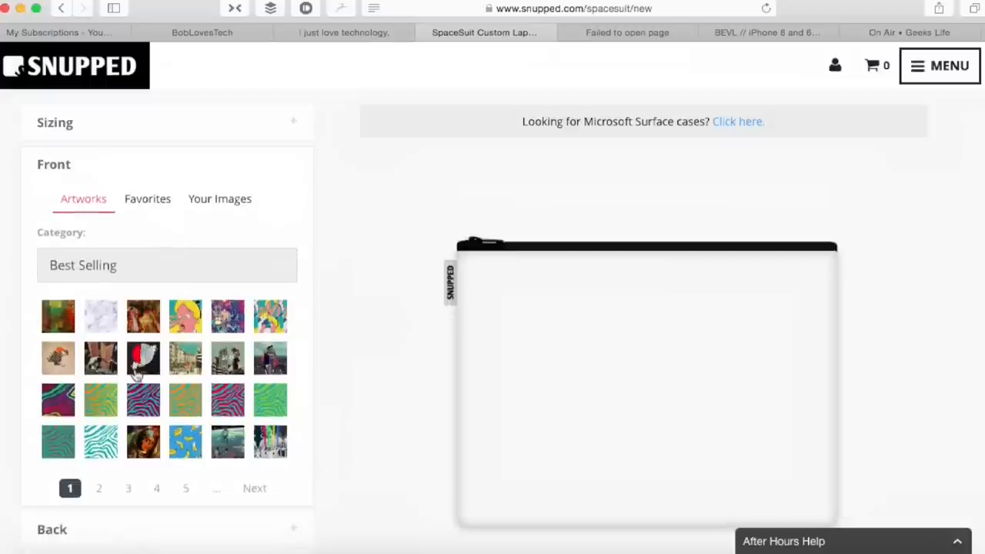
{"action": "scroll", "scroll_direction": "down", "scroll_amount": 3}
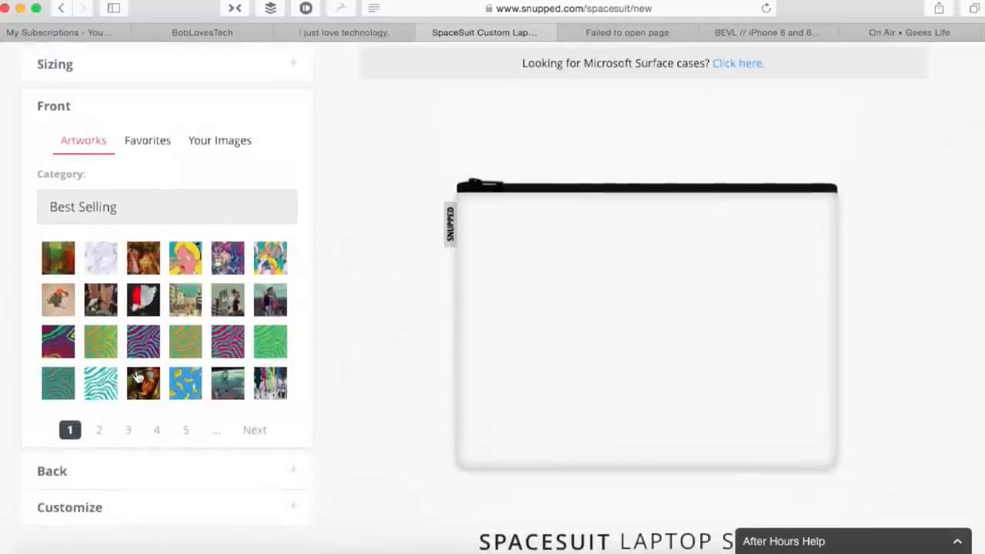
{"action": "scroll", "scroll_direction": "down", "scroll_amount": 3}
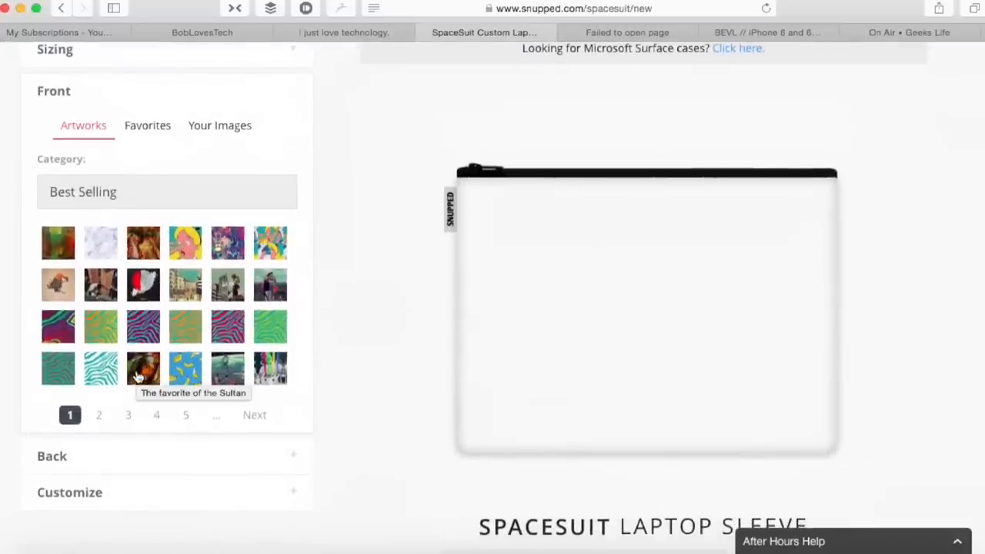
{"action": "scroll", "scroll_direction": "down", "scroll_amount": 3}
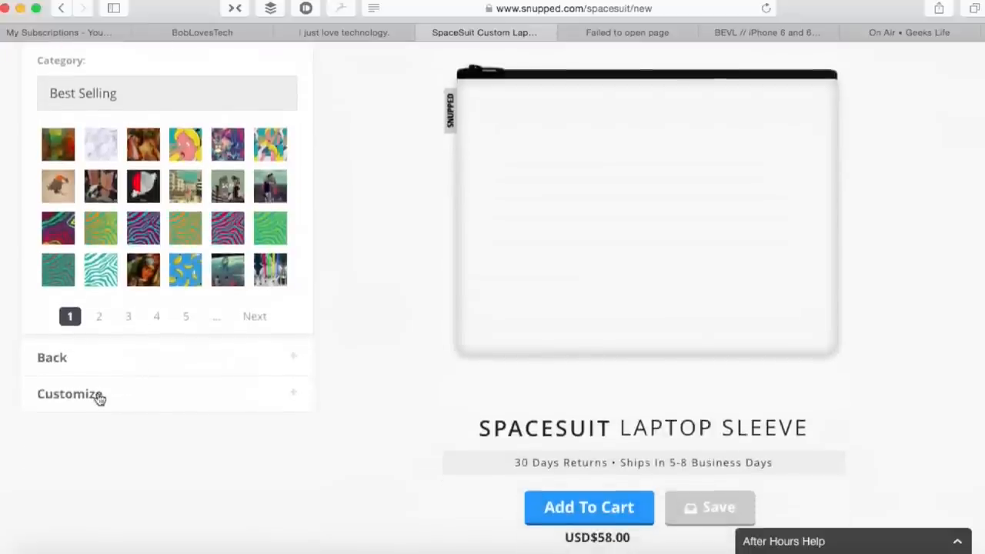
{"action": "left_click", "coordinate": [70, 393]}
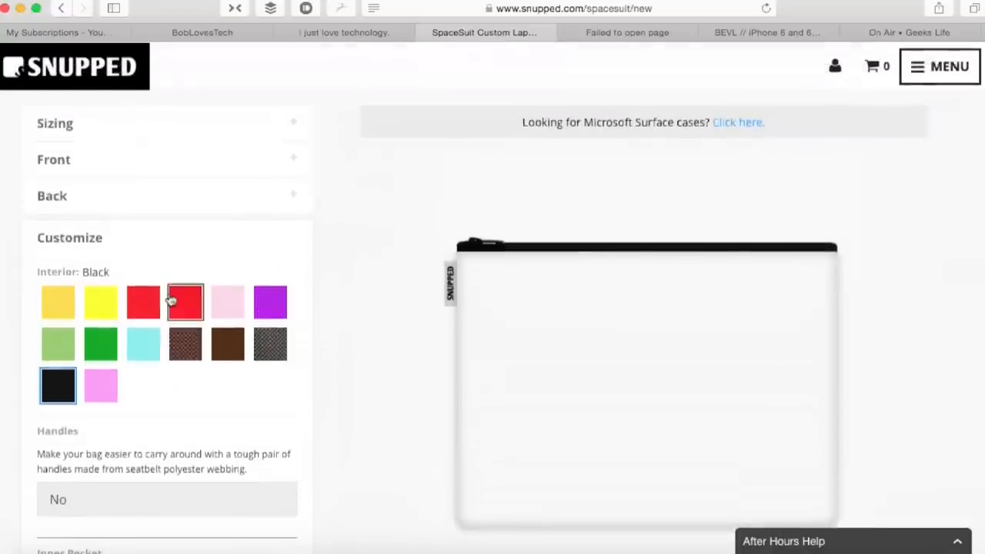
Return to Front, check the empty Favorites, then view previously uploaded images
{"action": "left_click", "coordinate": [54, 159]}
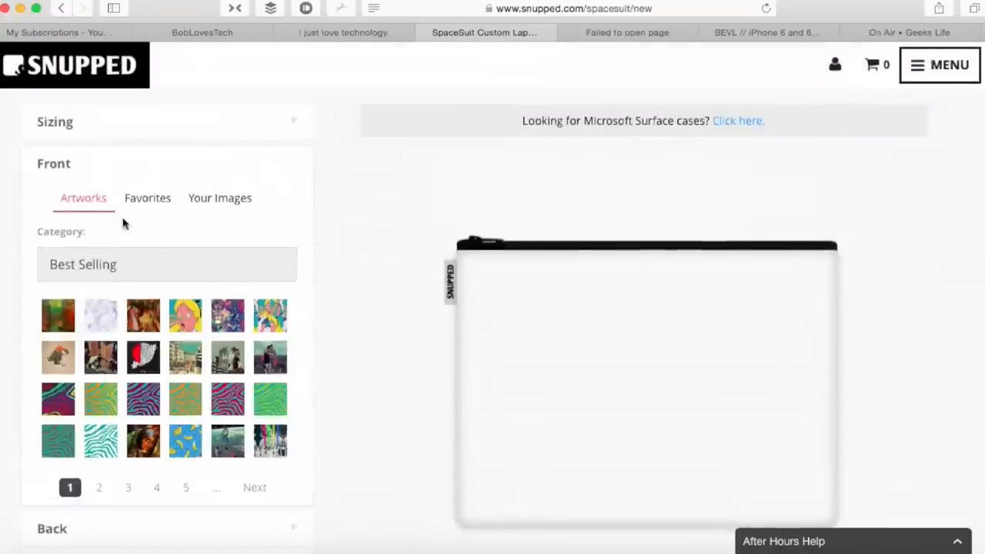
{"action": "mouse_move", "coordinate": [147, 208]}
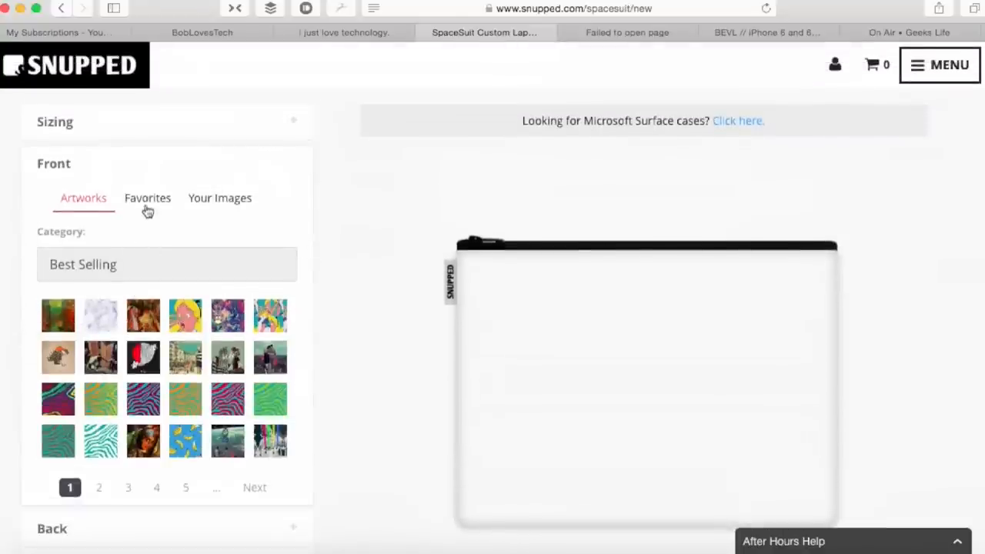
{"action": "left_click", "coordinate": [147, 198]}
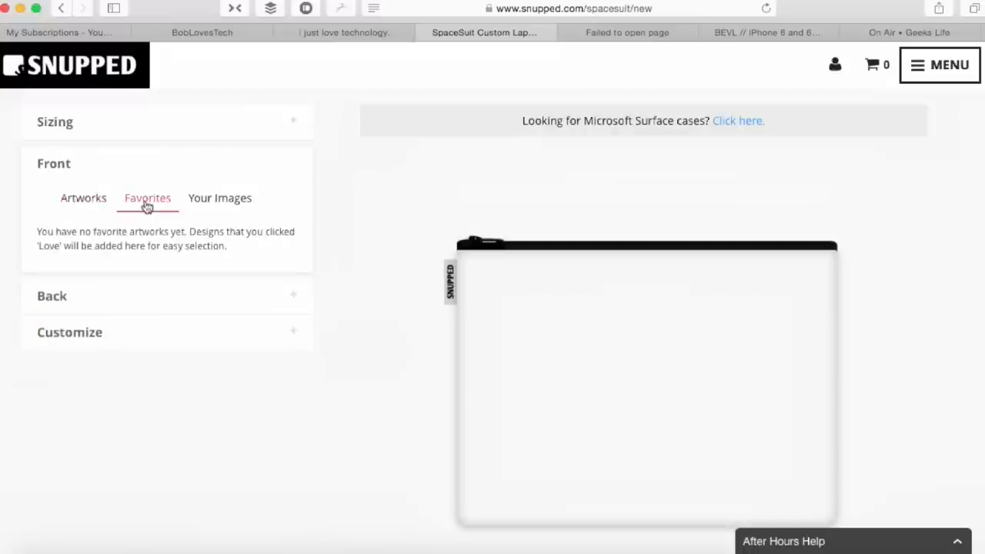
{"action": "left_click", "coordinate": [219, 198]}
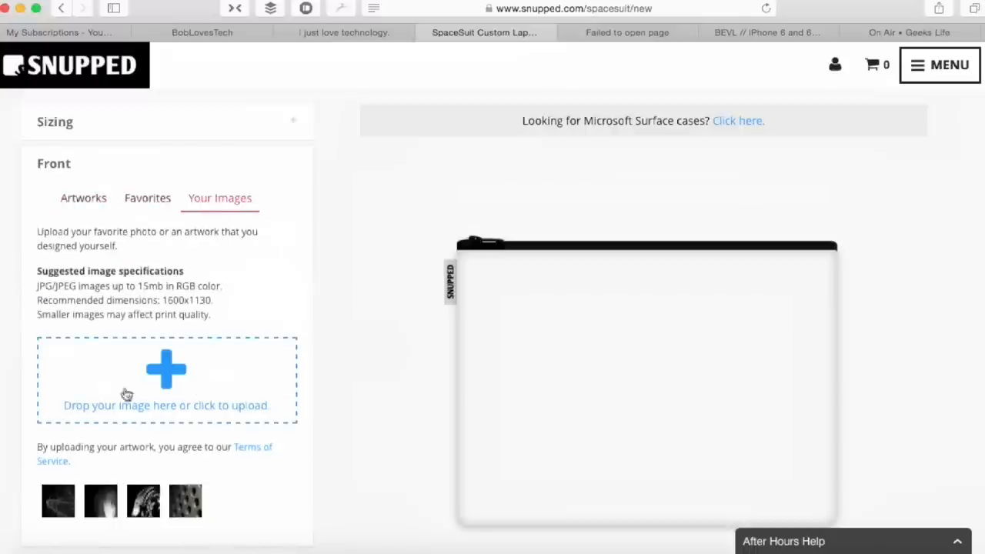
Apply the fourth uploaded image, a perforated metal Apple photo, to the sleeve front
{"action": "scroll", "scroll_direction": "down", "scroll_amount": 3}
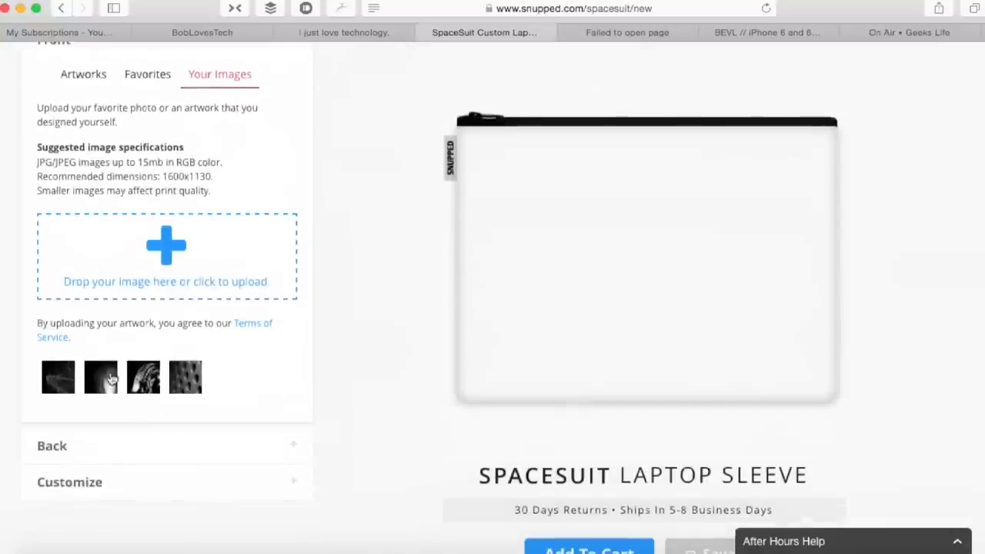
{"action": "mouse_move", "coordinate": [197, 377]}
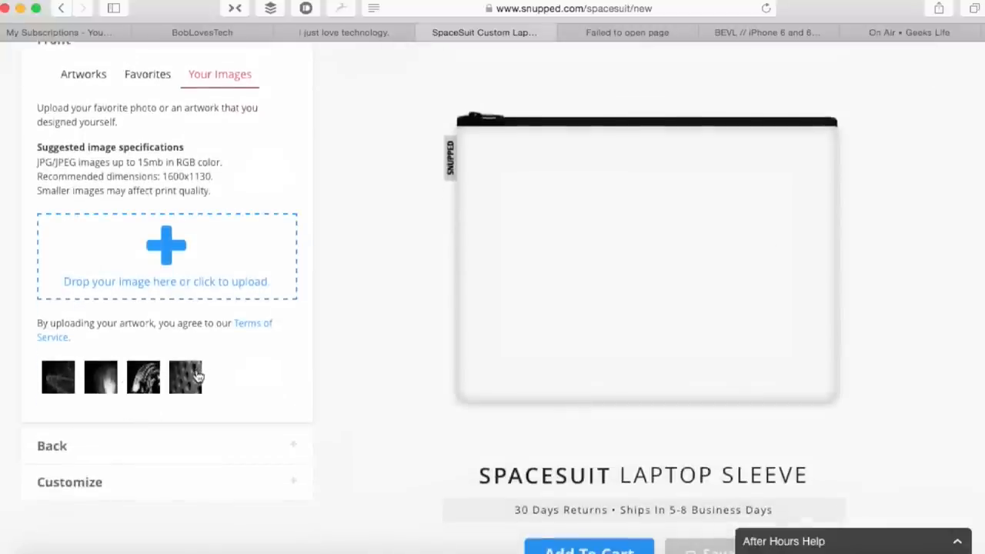
{"action": "left_click", "coordinate": [185, 377]}
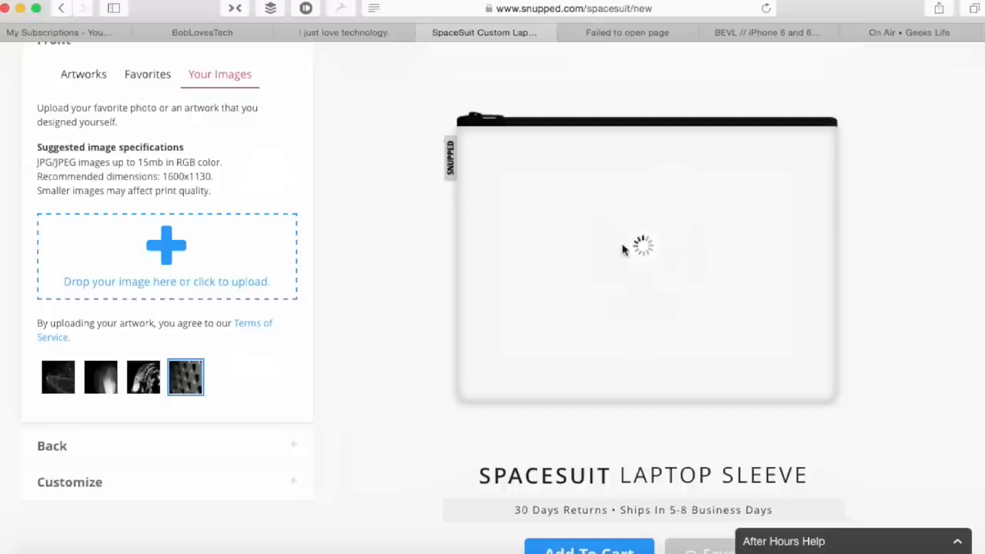
{"action": "mouse_move", "coordinate": [938, 367]}
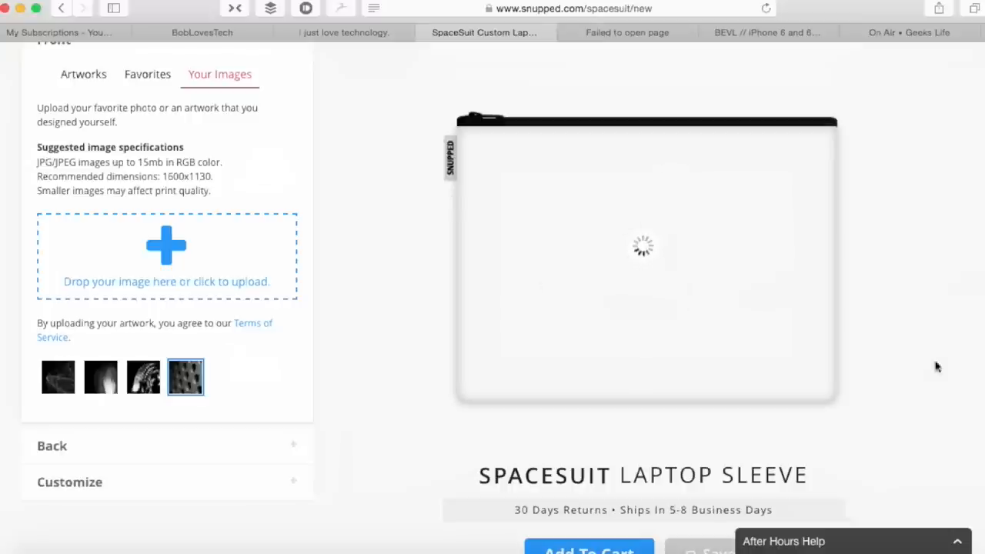
{"action": "mouse_move", "coordinate": [875, 305]}
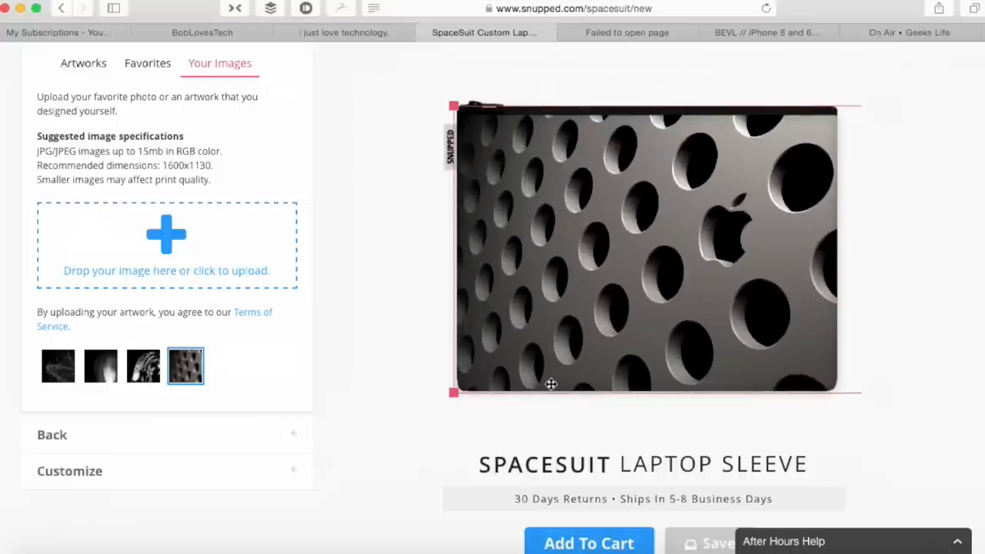
{"action": "scroll", "scroll_direction": "down", "scroll_amount": 3}
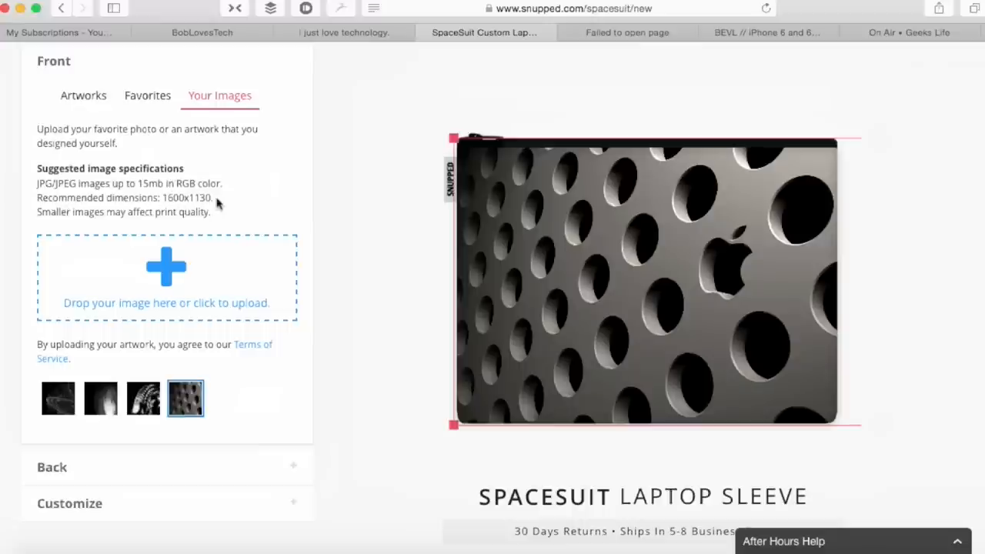
{"action": "mouse_move", "coordinate": [72, 217]}
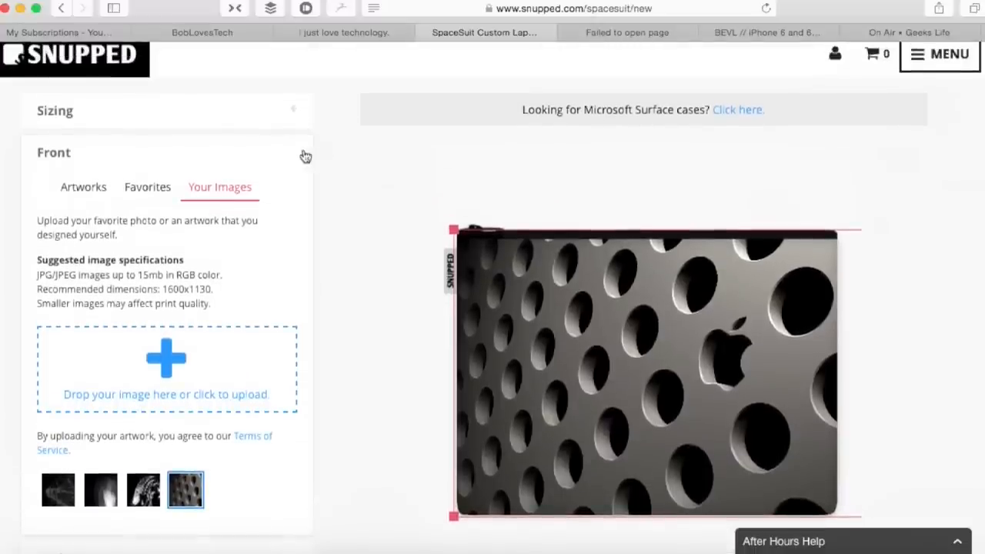
{"action": "mouse_move", "coordinate": [296, 127]}
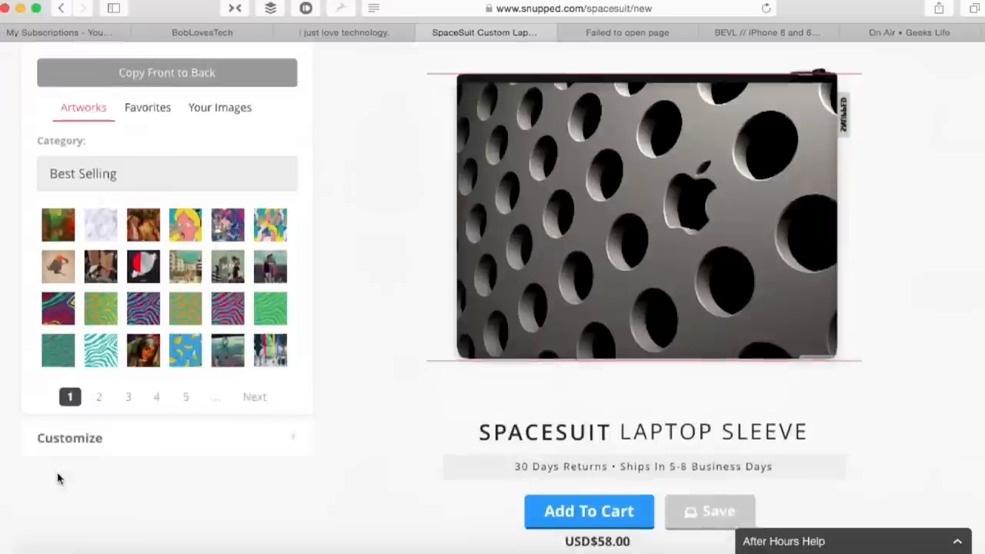
Give the sleeve a grey polka-dot interior and add the inner pocket (+USD$10)
{"action": "left_click", "coordinate": [69, 438]}
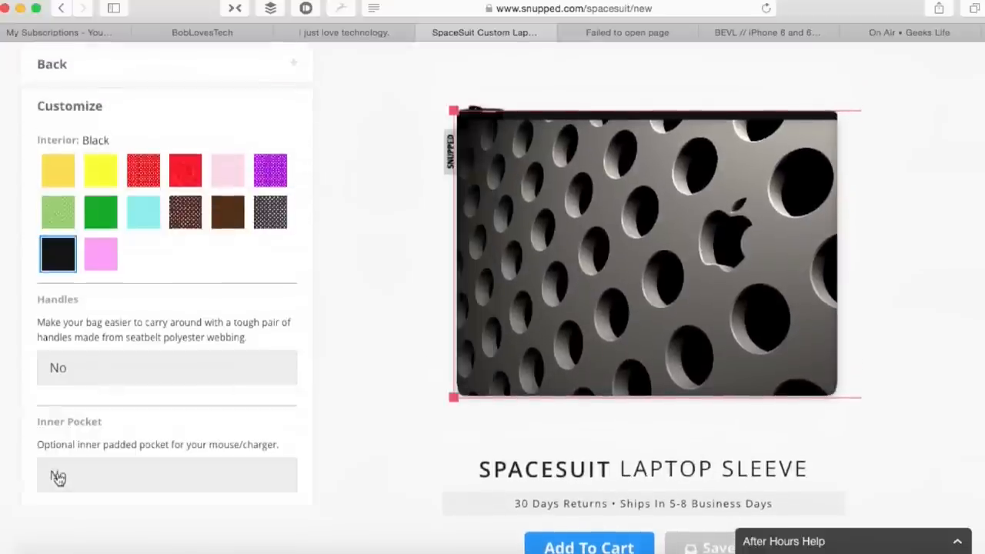
{"action": "mouse_move", "coordinate": [167, 367]}
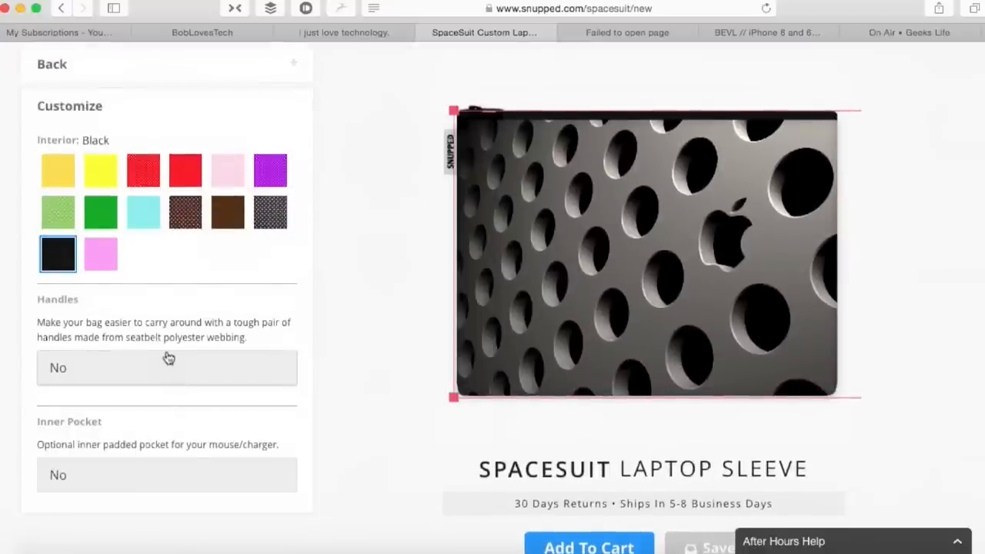
{"action": "mouse_move", "coordinate": [206, 292]}
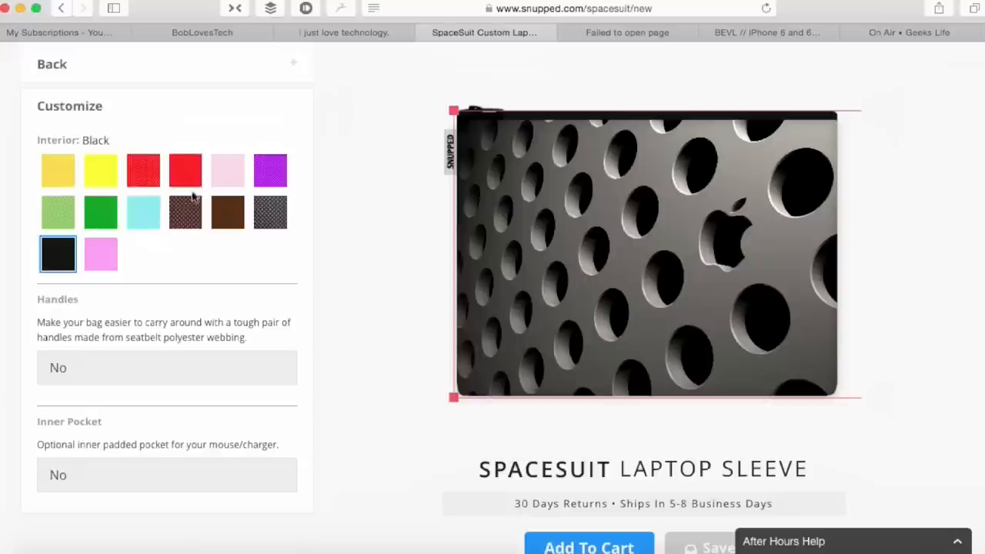
{"action": "left_click", "coordinate": [185, 211]}
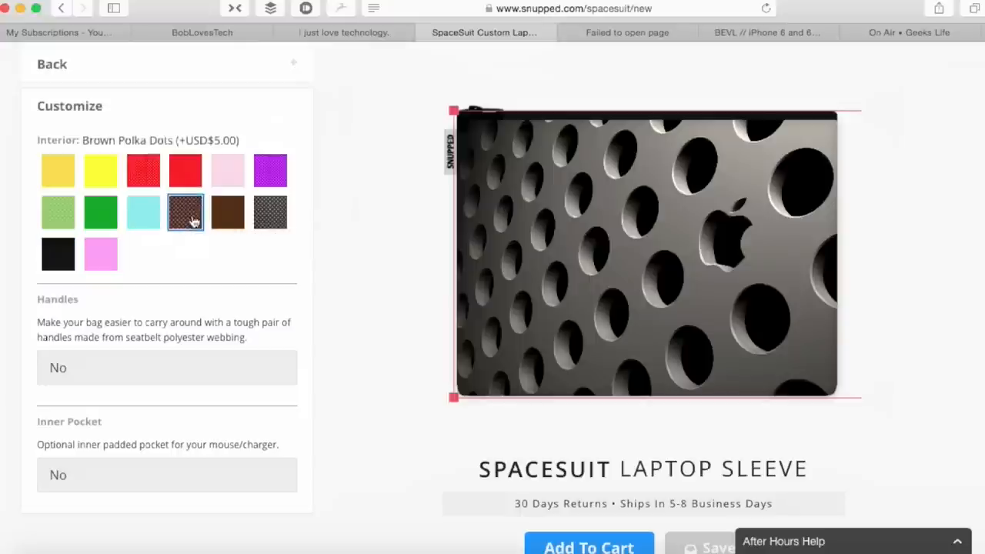
{"action": "left_click", "coordinate": [270, 212]}
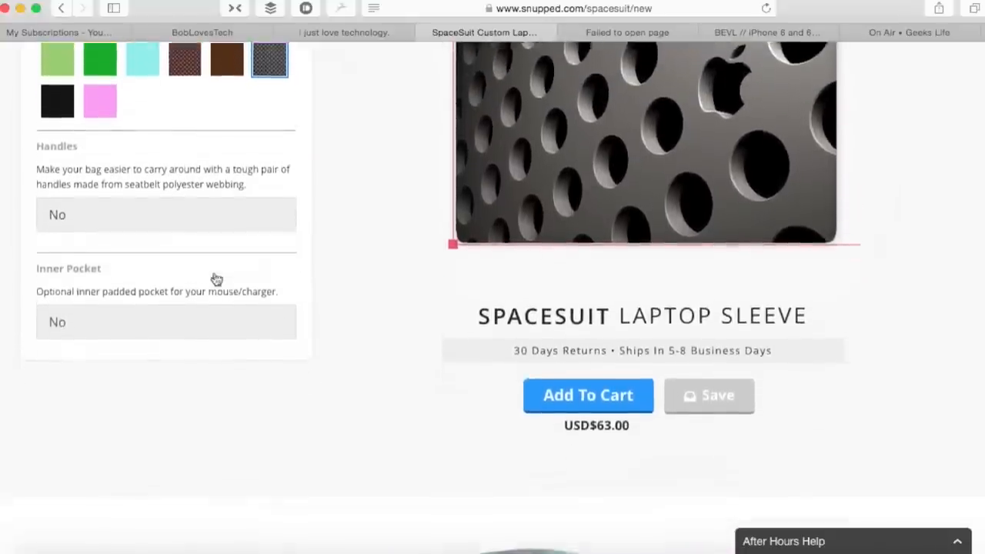
{"action": "left_click", "coordinate": [166, 322]}
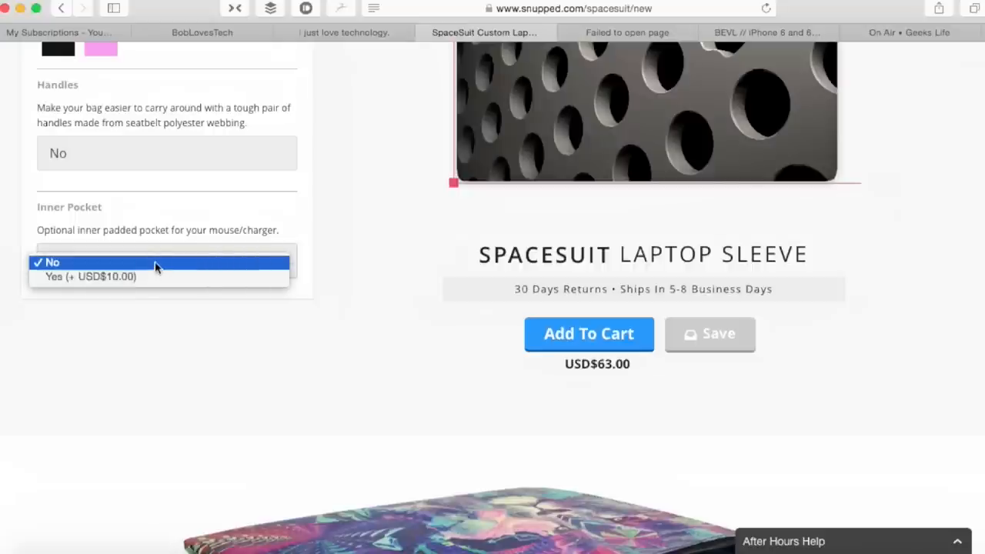
{"action": "left_click", "coordinate": [91, 277]}
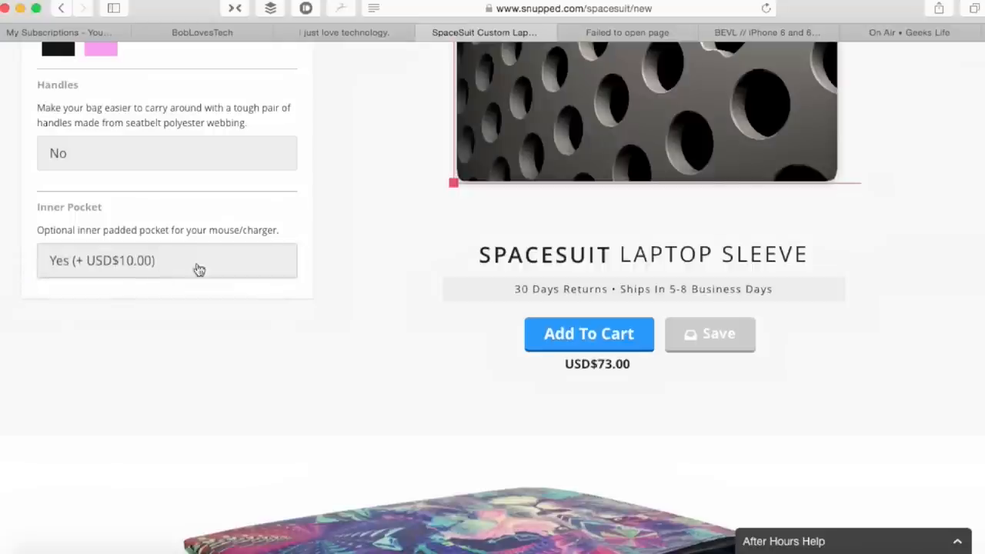
{"action": "mouse_move", "coordinate": [414, 274]}
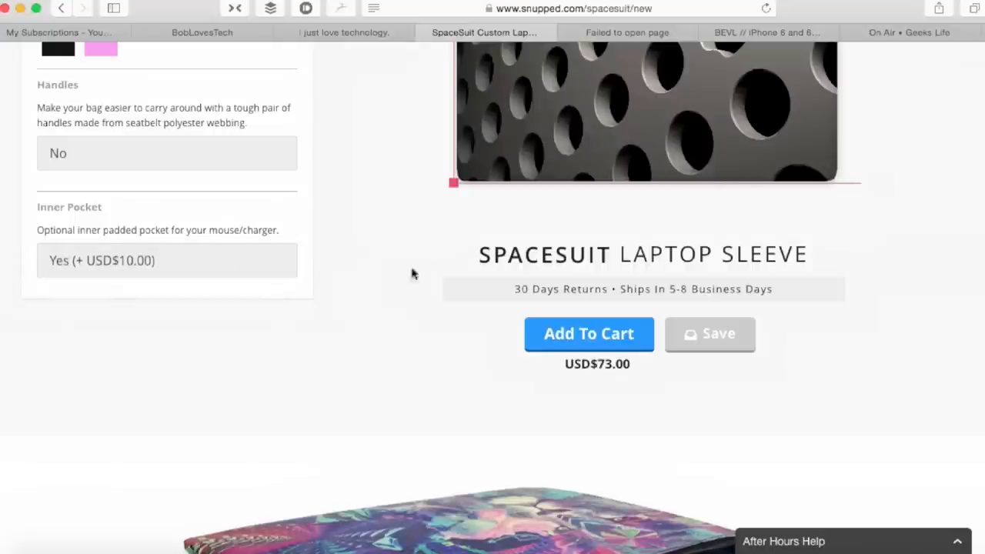